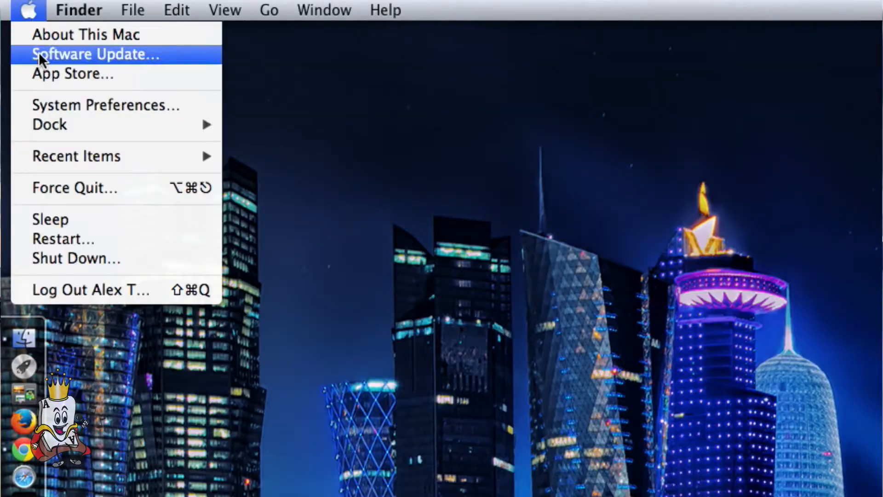
Bring up System Preferences from the Apple menu.
{"action": "left_click", "coordinate": [105, 105]}
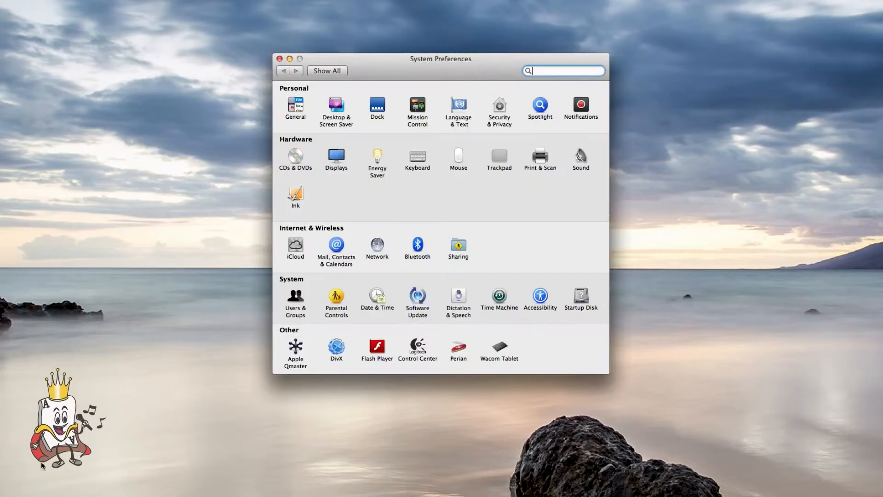
In Sound > Input, select External Line Connector (USB) as the input device.
{"action": "left_click", "coordinate": [580, 156]}
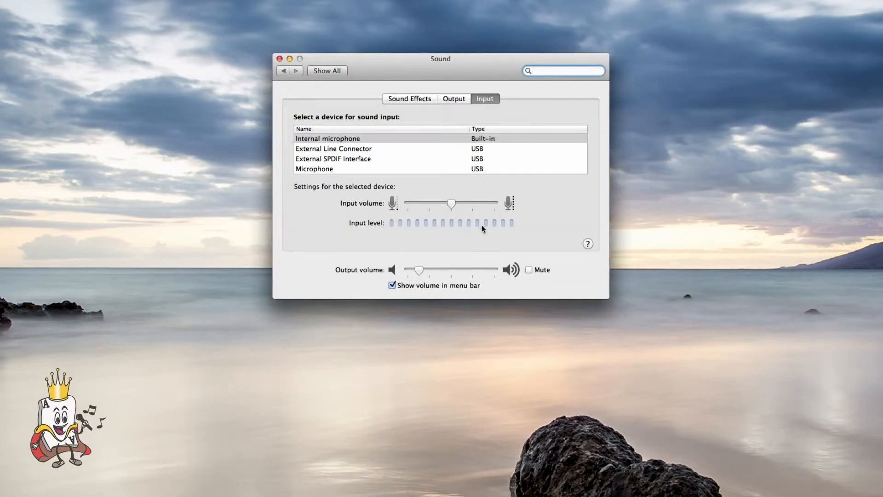
{"action": "left_click", "coordinate": [333, 148]}
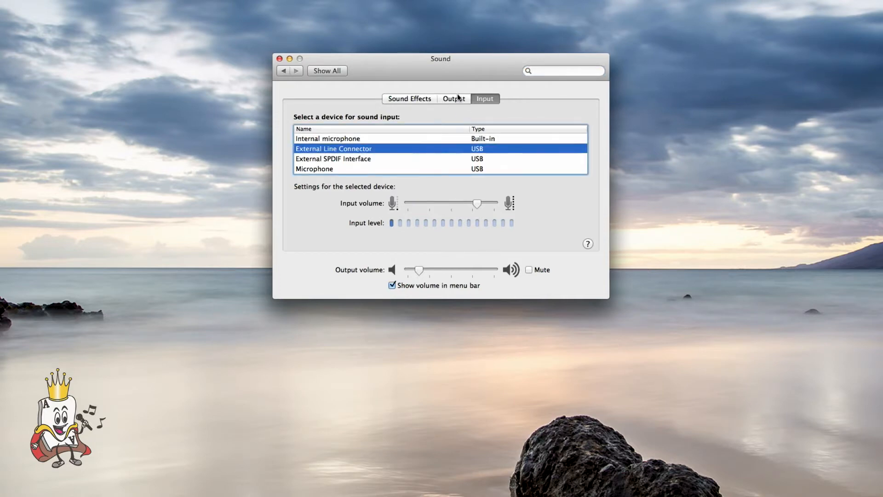